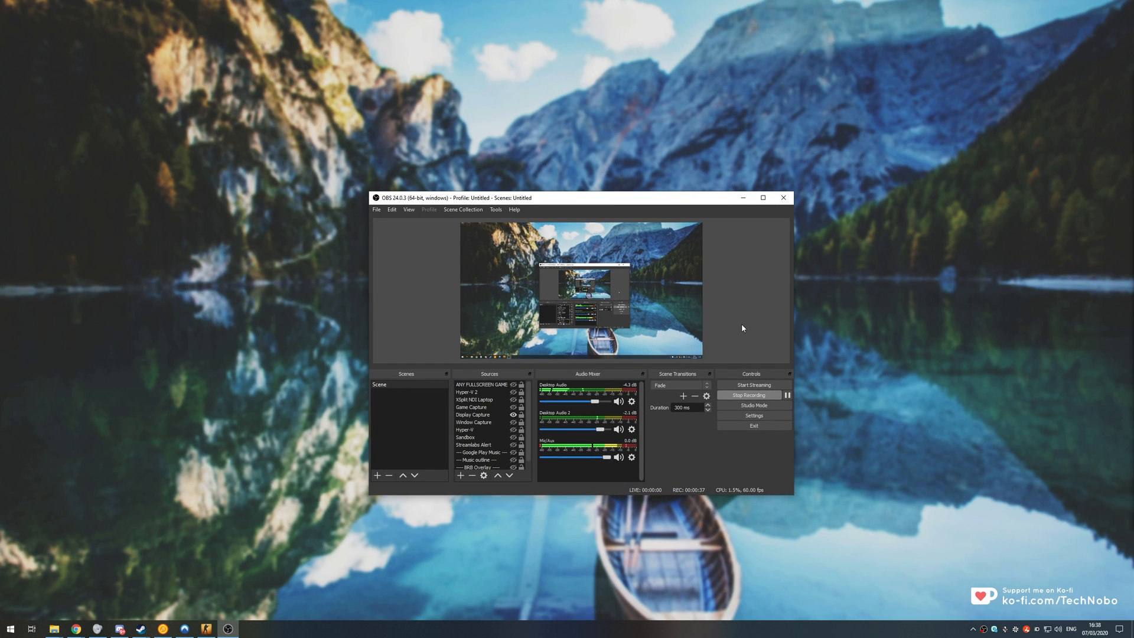
# Bring up the OBS Settings window from the Controls dock.
pyautogui.click(753, 415)
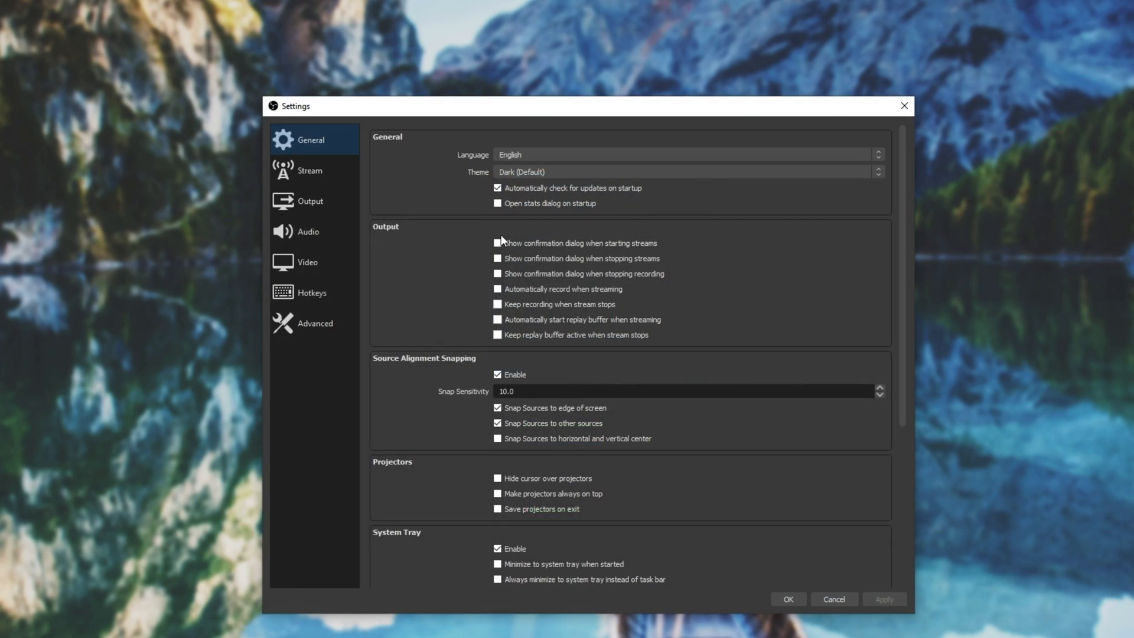
pyautogui.click(310, 201)
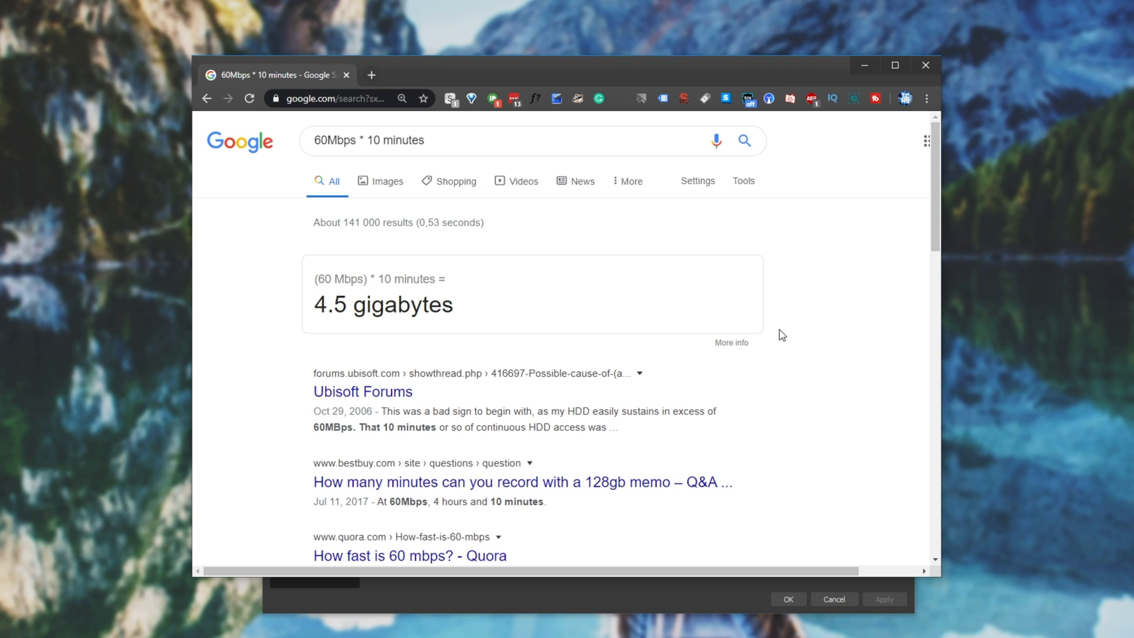
pyautogui.moveTo(401, 286)
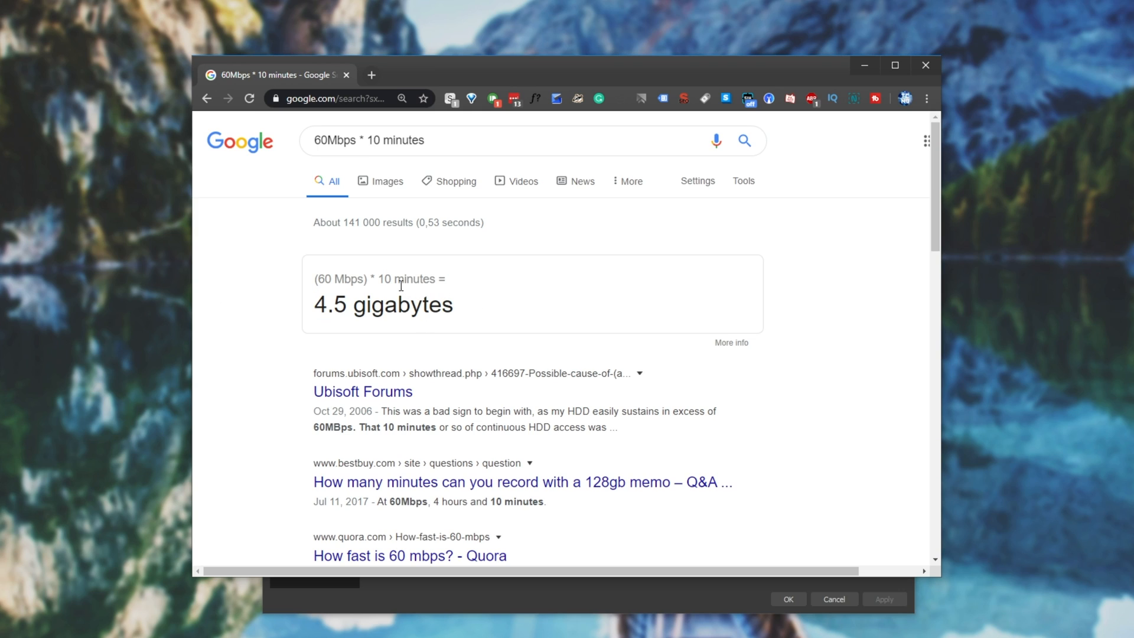
pyautogui.moveTo(491, 258)
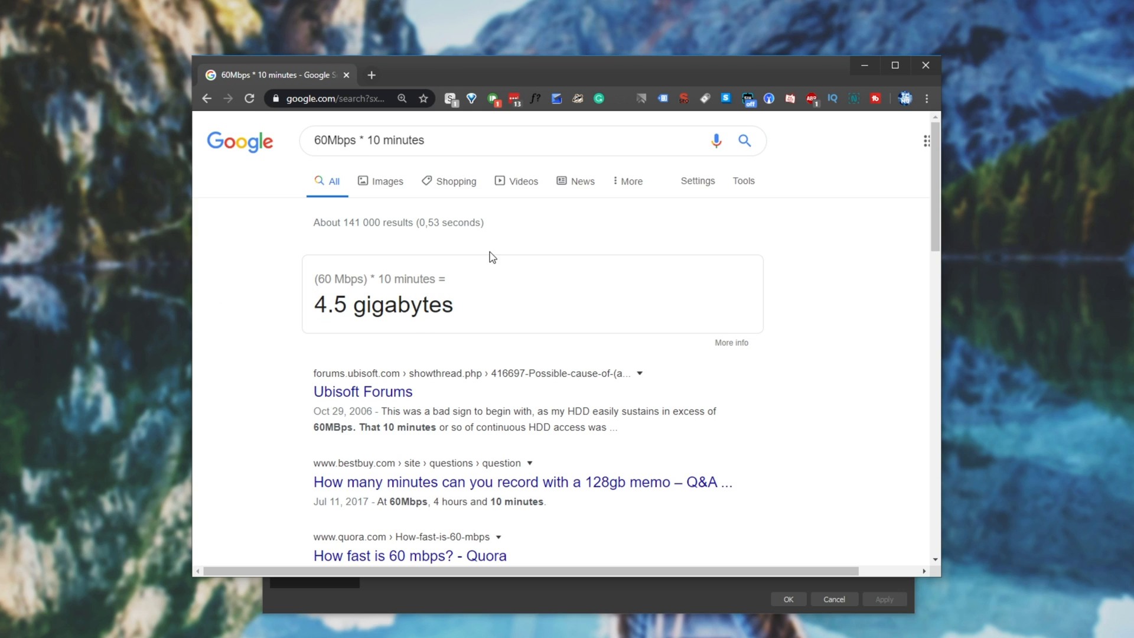
pyautogui.moveTo(863, 65)
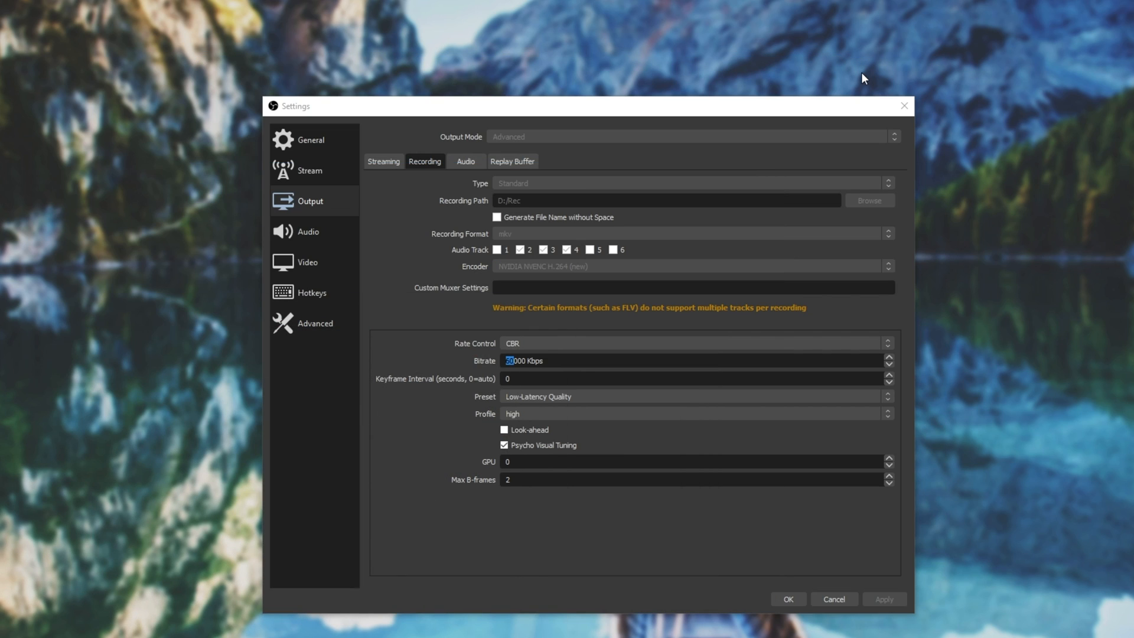
pyautogui.moveTo(826, 109)
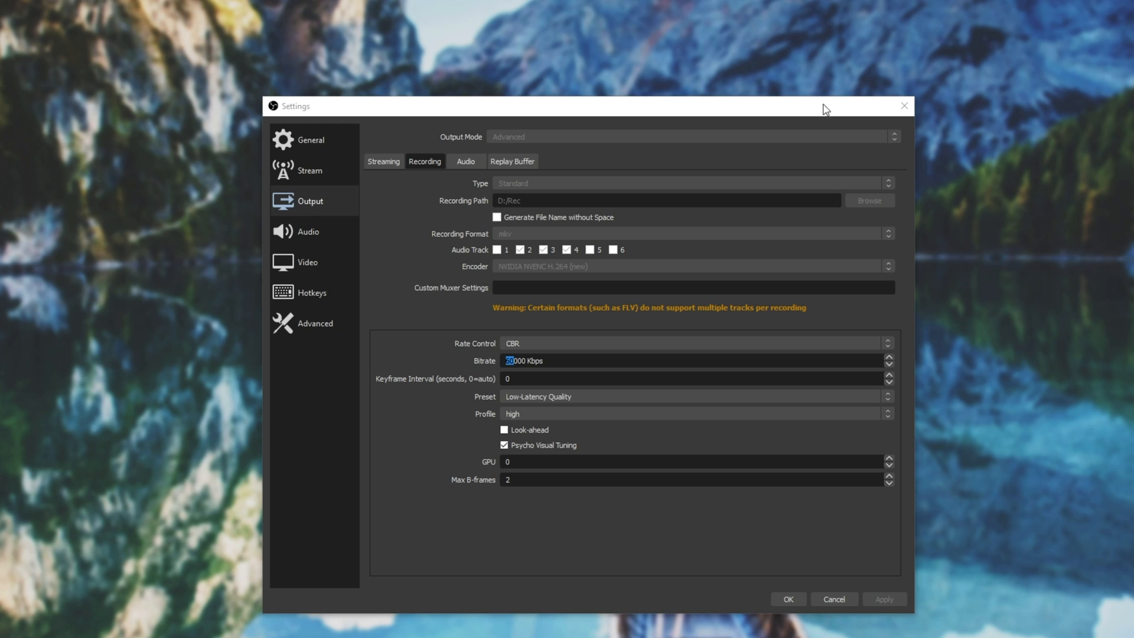
pyautogui.moveTo(818, 116)
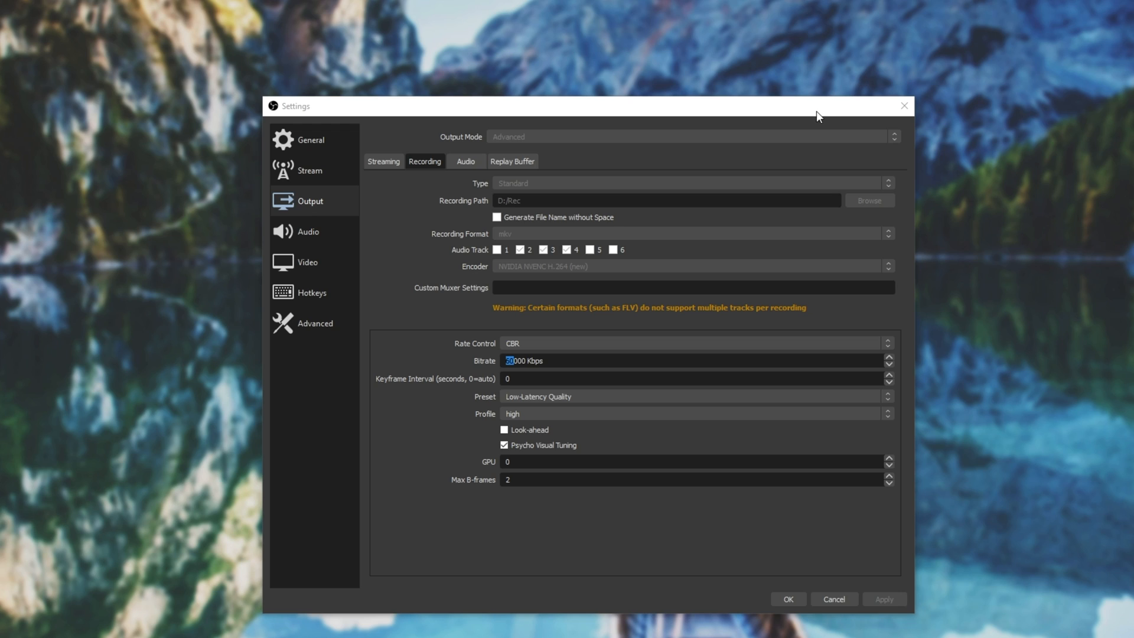
pyautogui.moveTo(502, 361)
pyautogui.write('6')
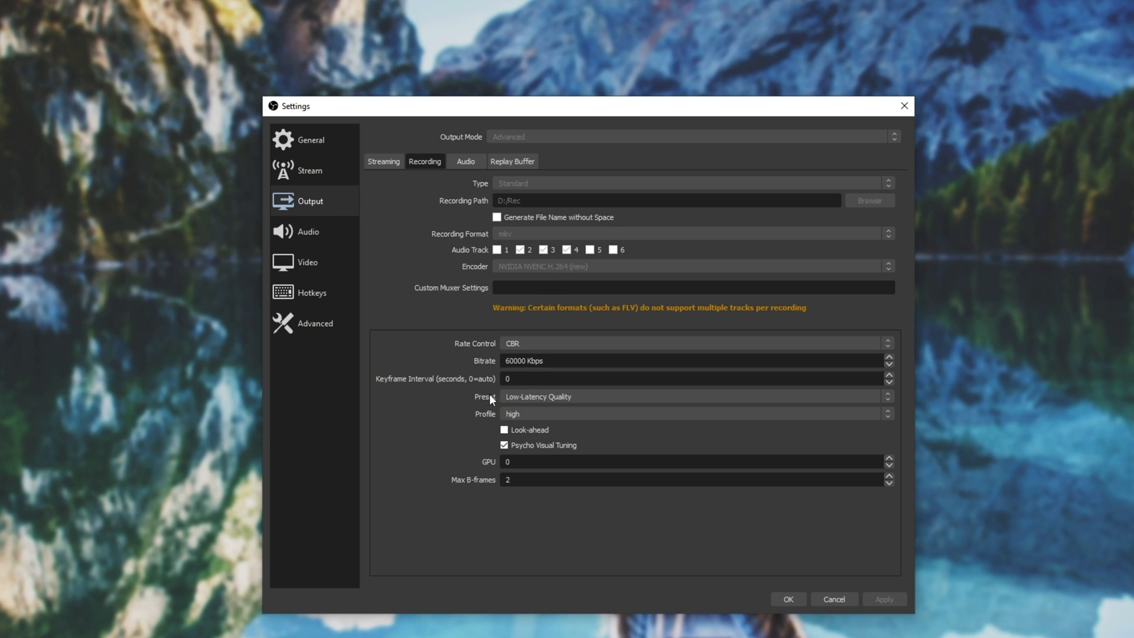
pyautogui.click(695, 396)
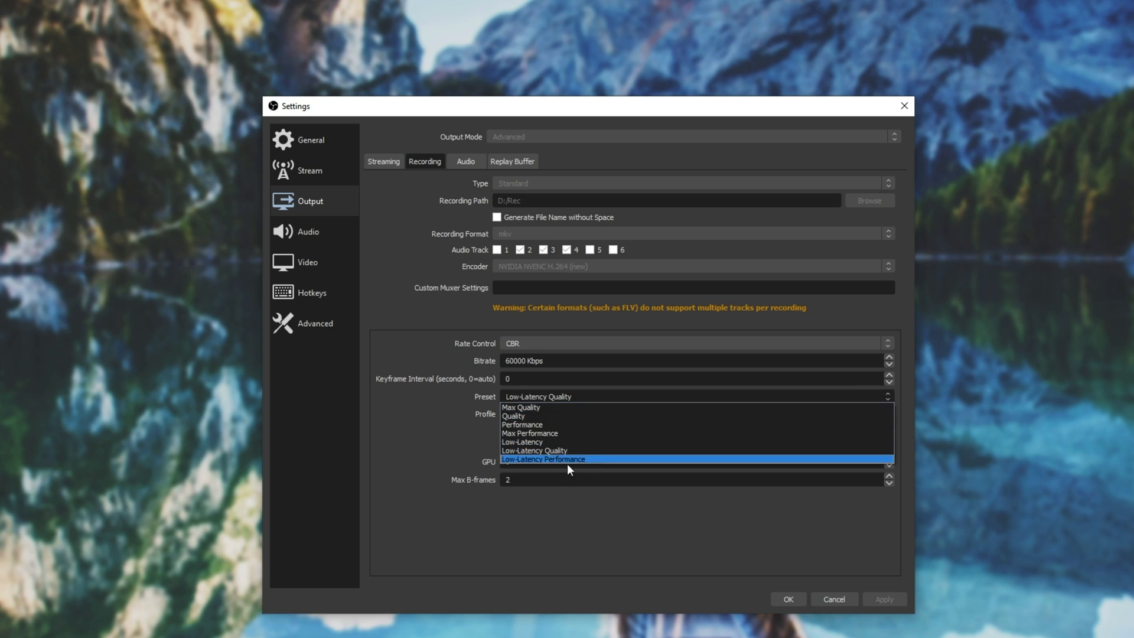
pyautogui.moveTo(583, 461)
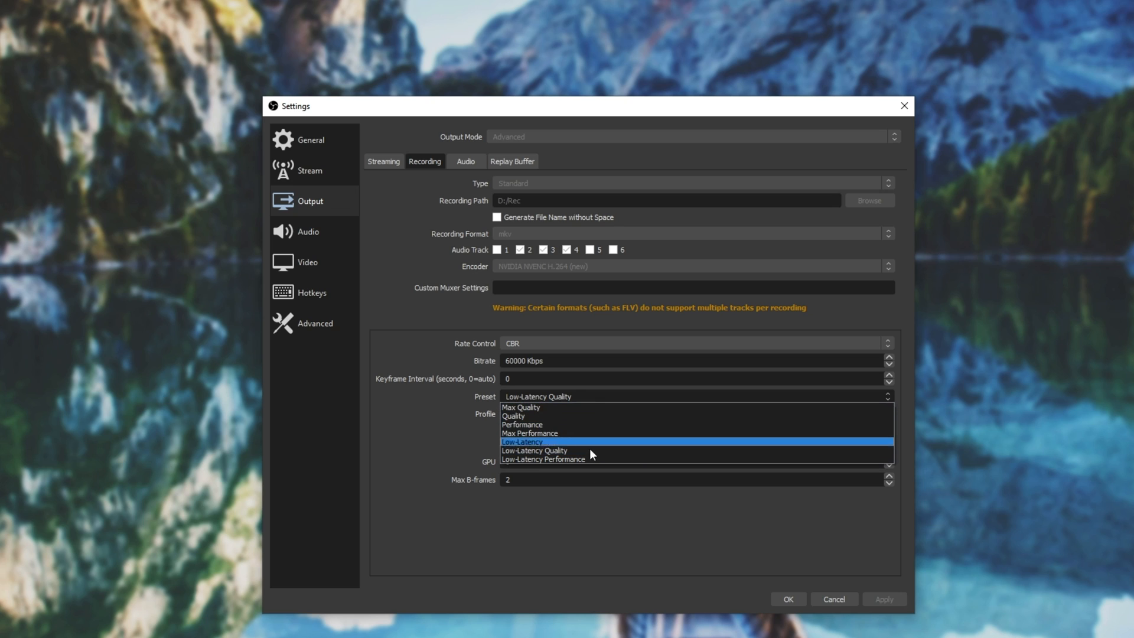
pyautogui.moveTo(611, 460)
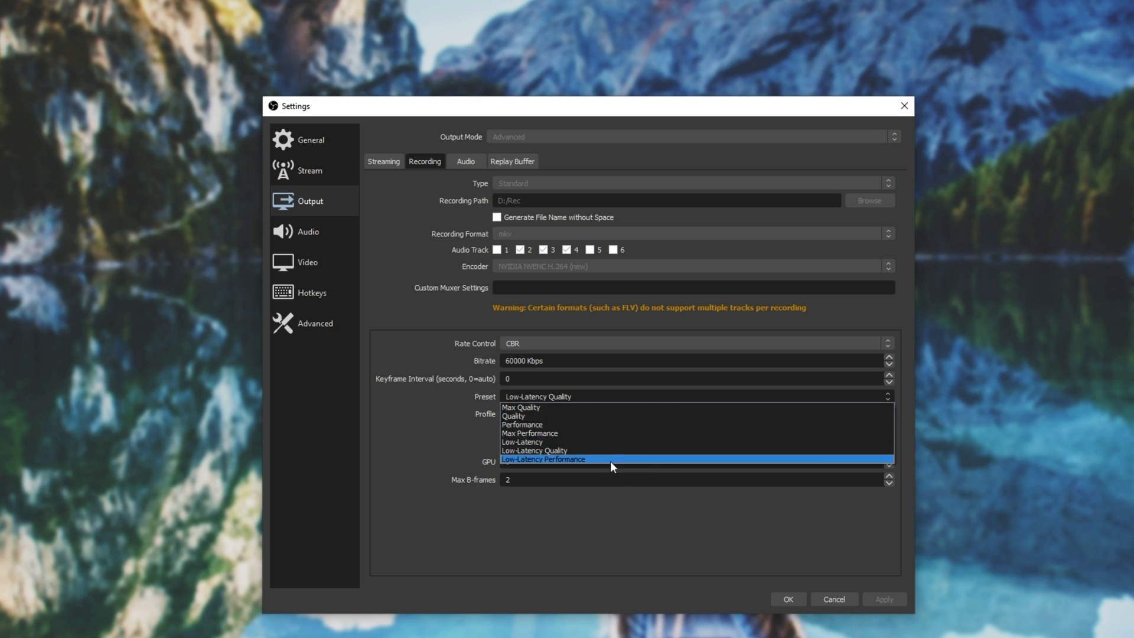
pyautogui.moveTo(587, 450)
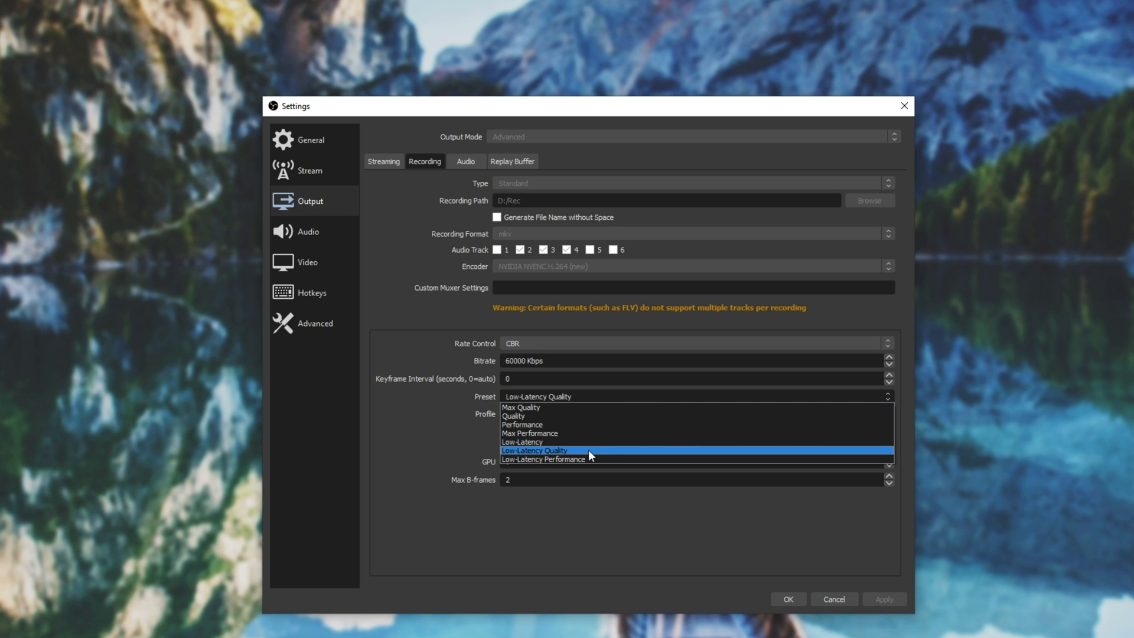
pyautogui.click(535, 450)
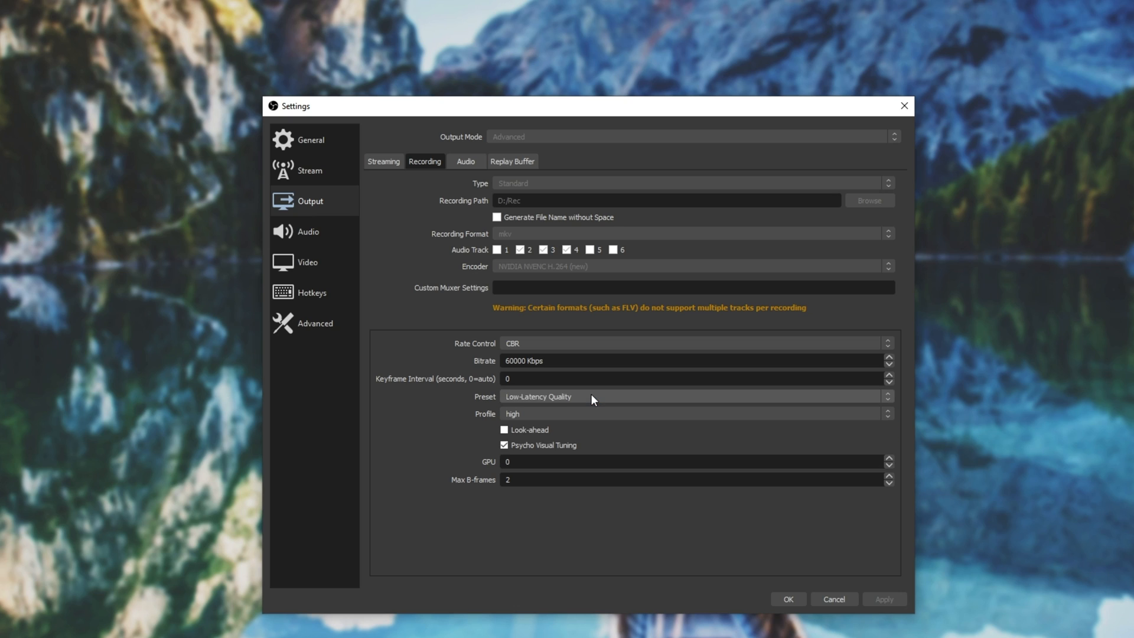
pyautogui.click(694, 397)
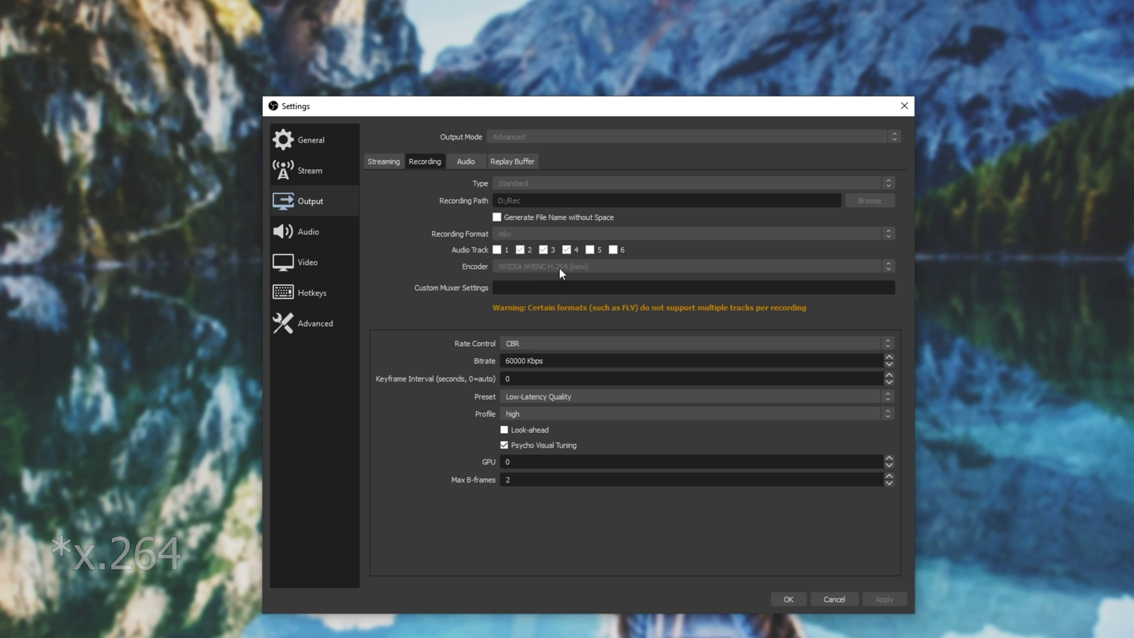
pyautogui.moveTo(499, 398)
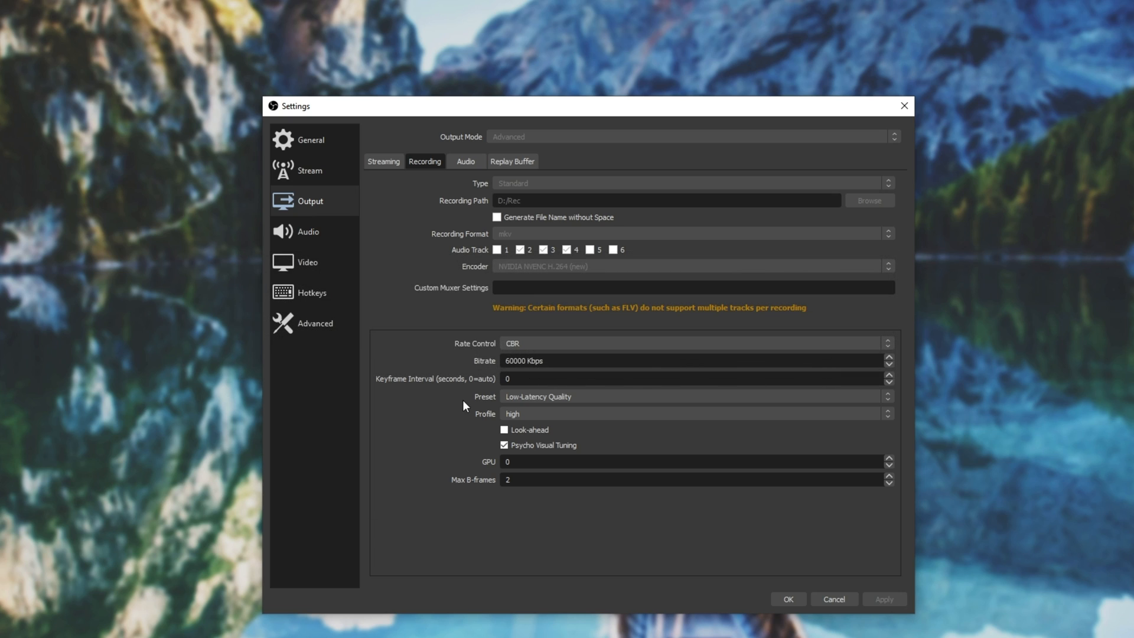
pyautogui.moveTo(577, 319)
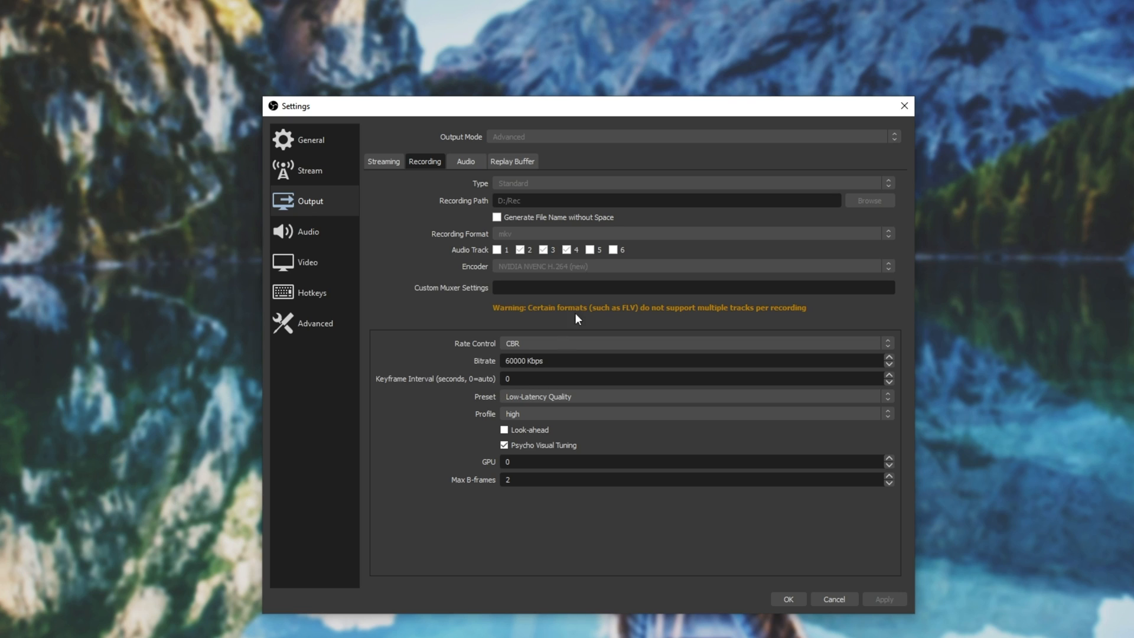
pyautogui.click(383, 163)
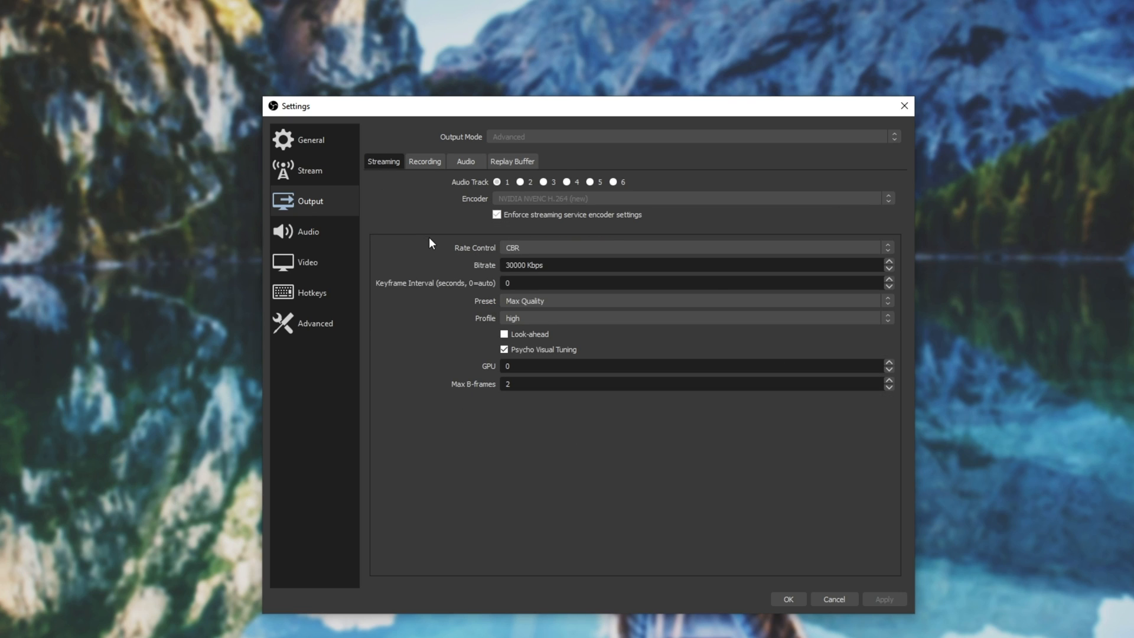
pyautogui.moveTo(577, 295)
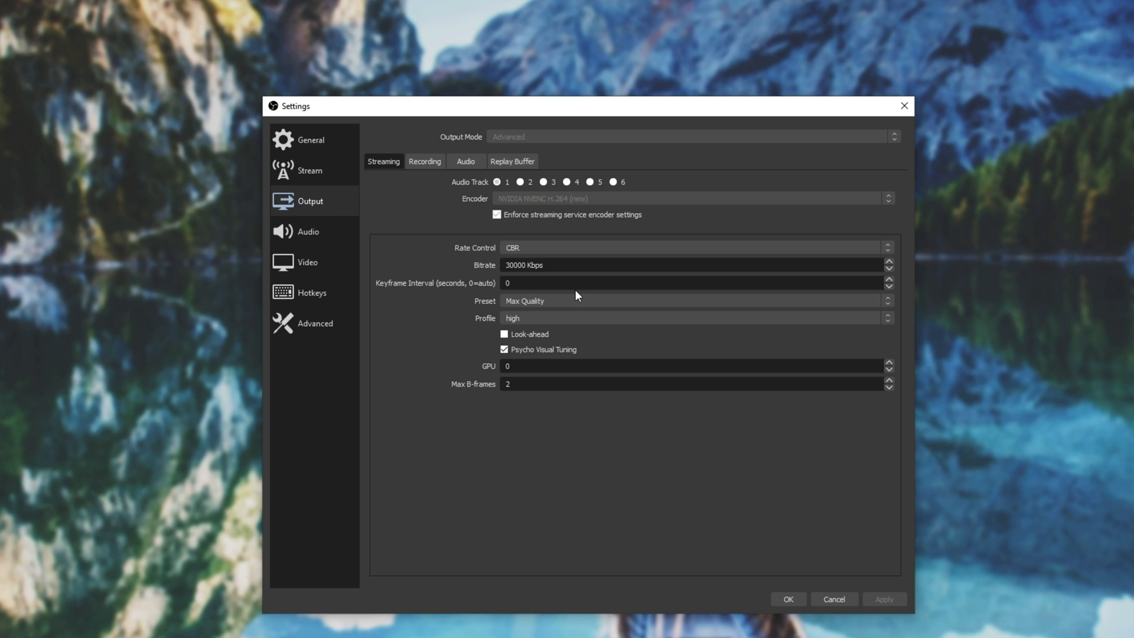
# Review the streaming encoder presets and keep Max Quality at 30000 Kbps CBR.
pyautogui.click(691, 301)
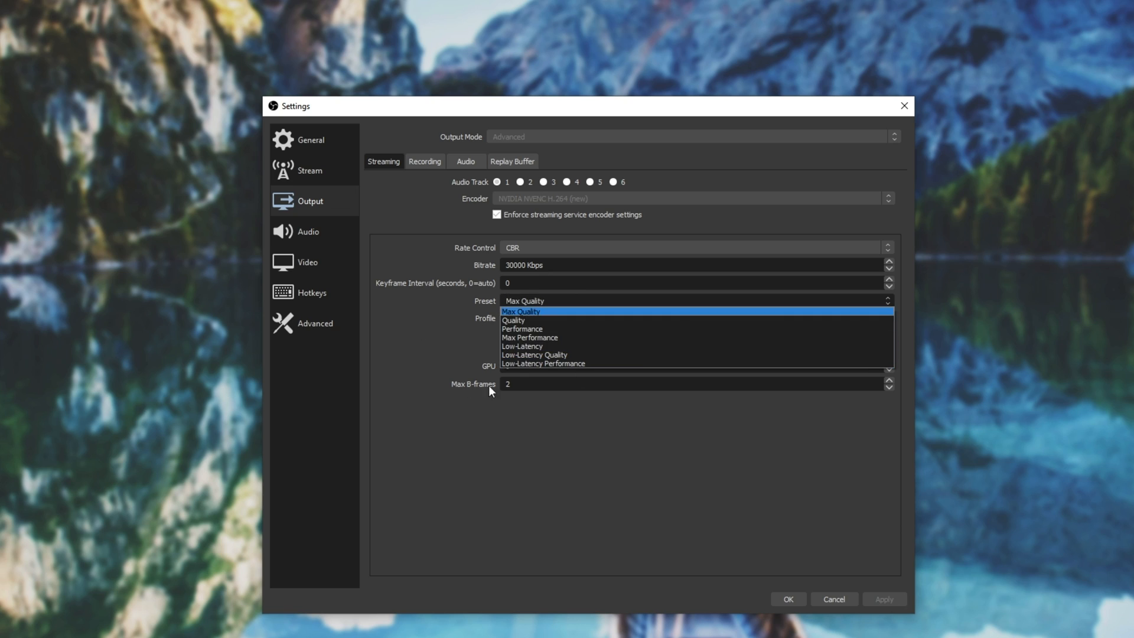
pyautogui.click(520, 311)
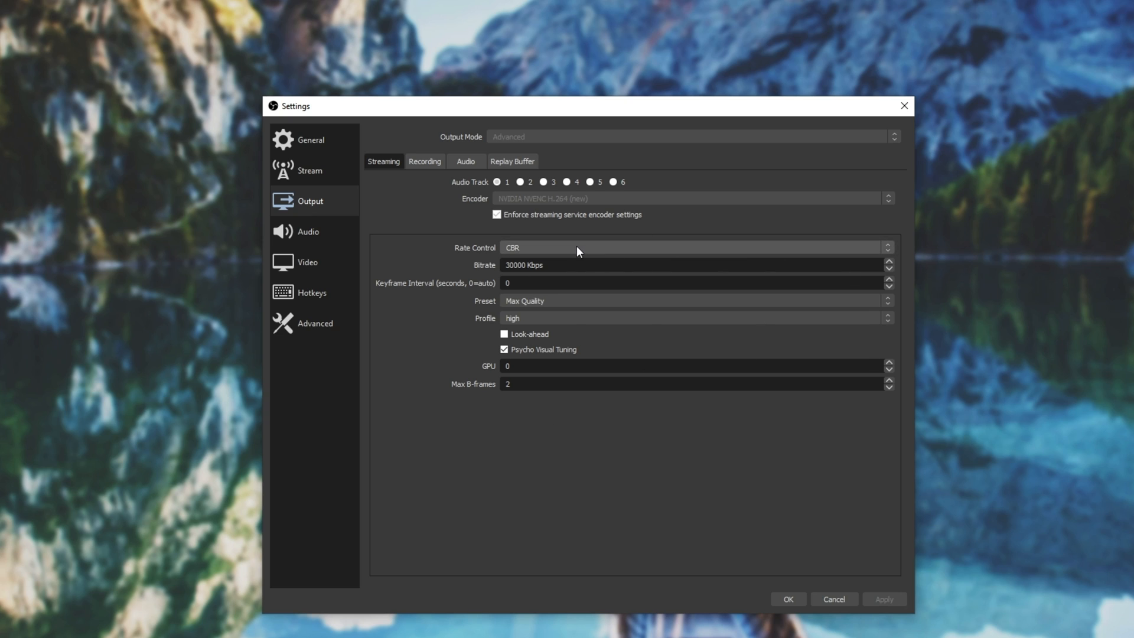
# Keep CBR rate control at 60000 Kbps for recording and confirm settings with OK.
pyautogui.doubleClick(534, 265)
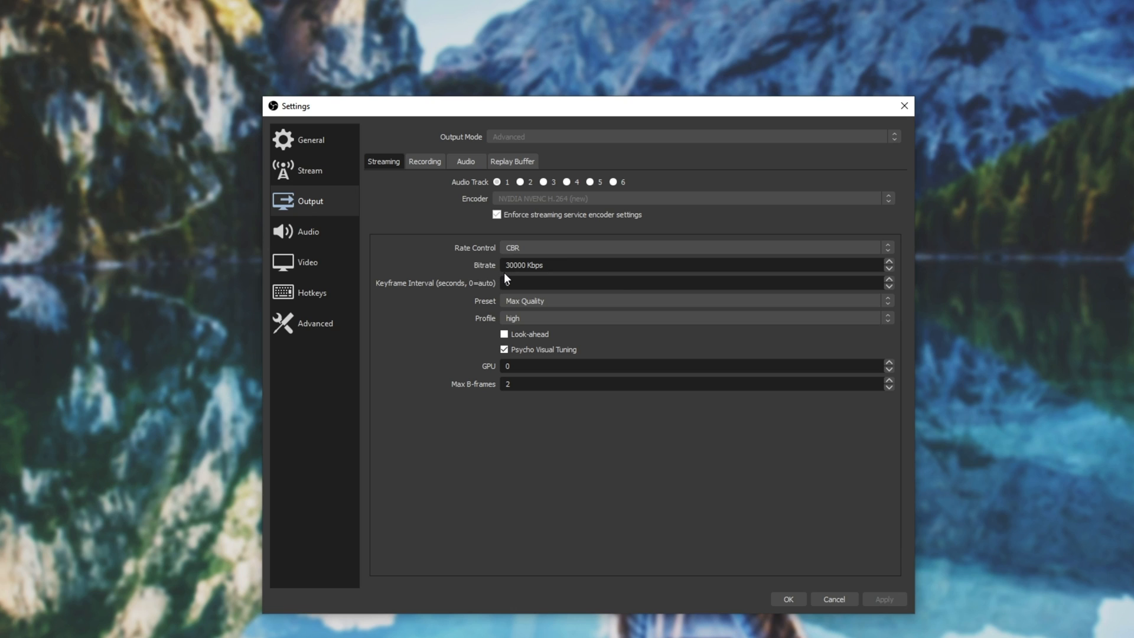
pyautogui.click(424, 160)
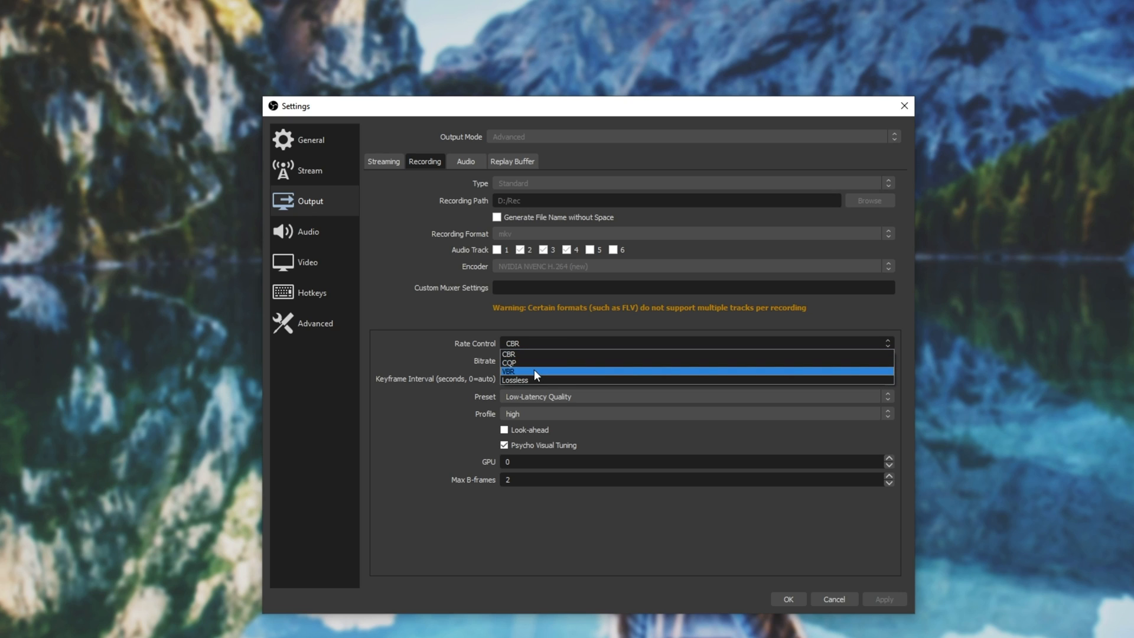
pyautogui.moveTo(528, 379)
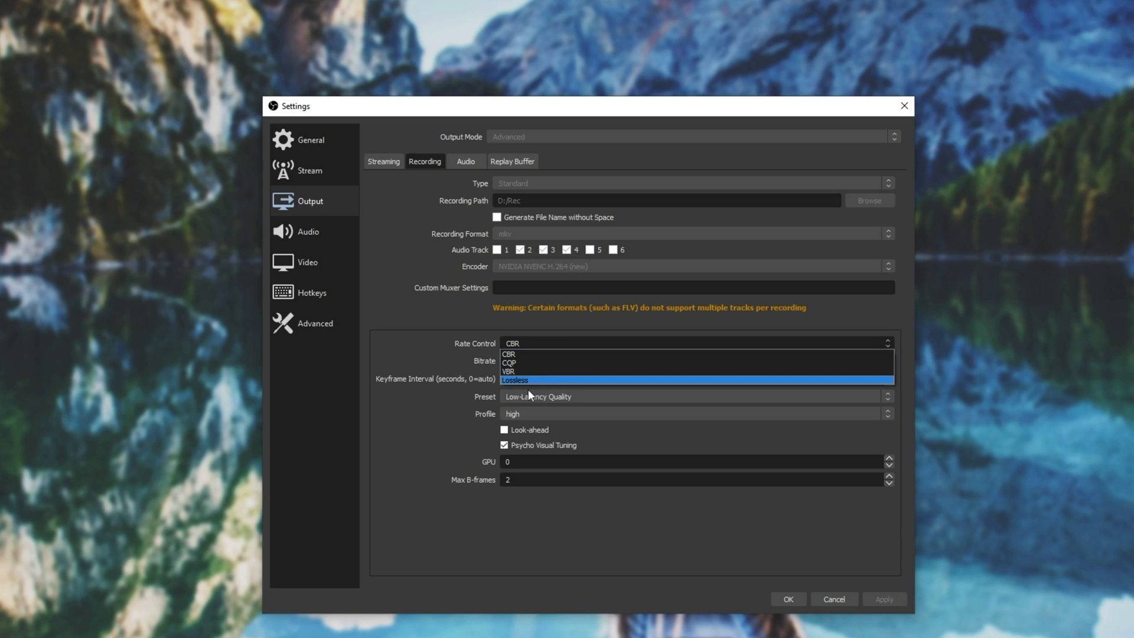
pyautogui.moveTo(528, 371)
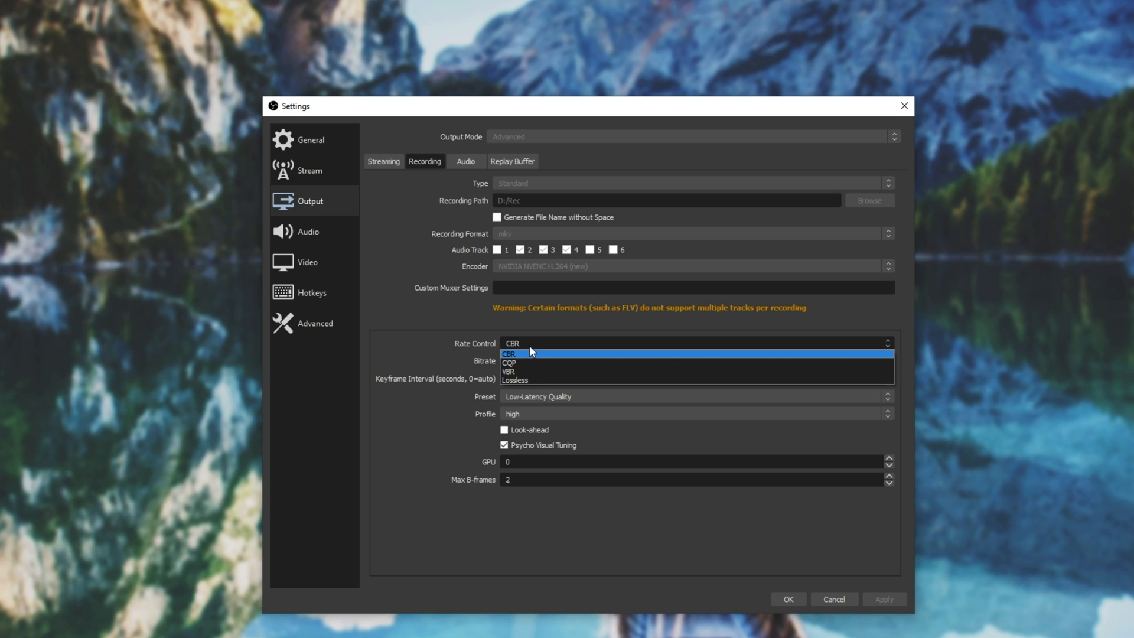
pyautogui.moveTo(508, 362)
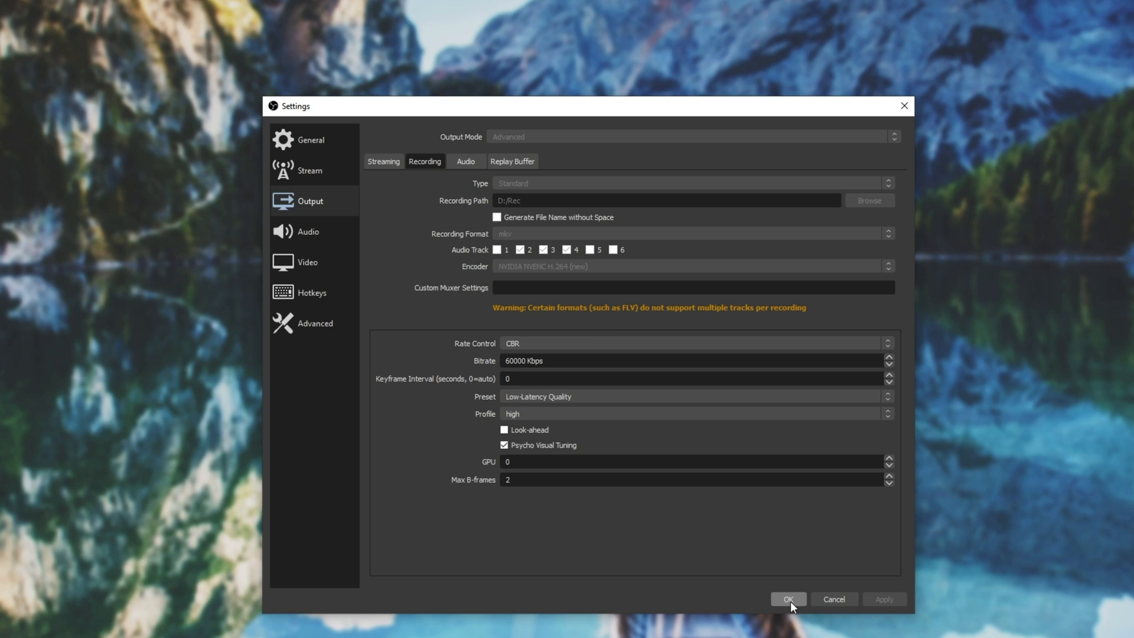
pyautogui.click(788, 599)
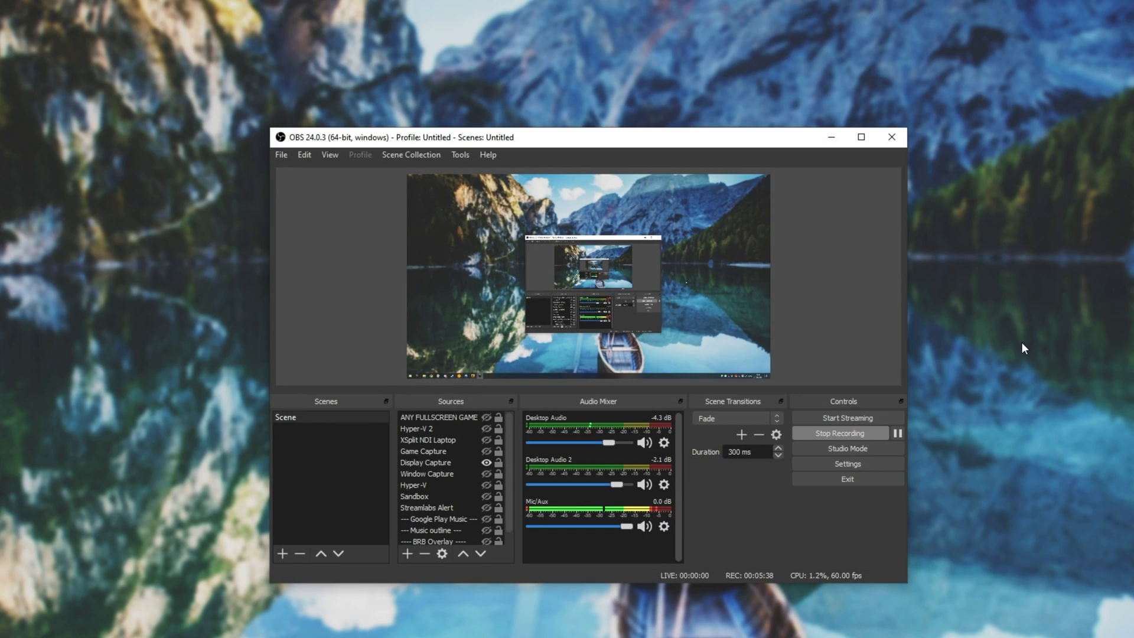